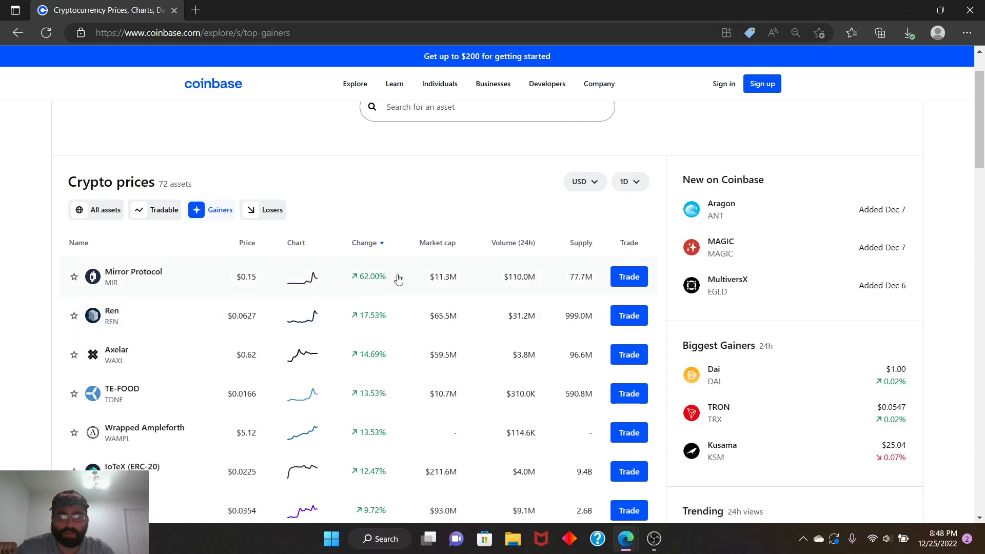
pyautogui.moveTo(314, 281)
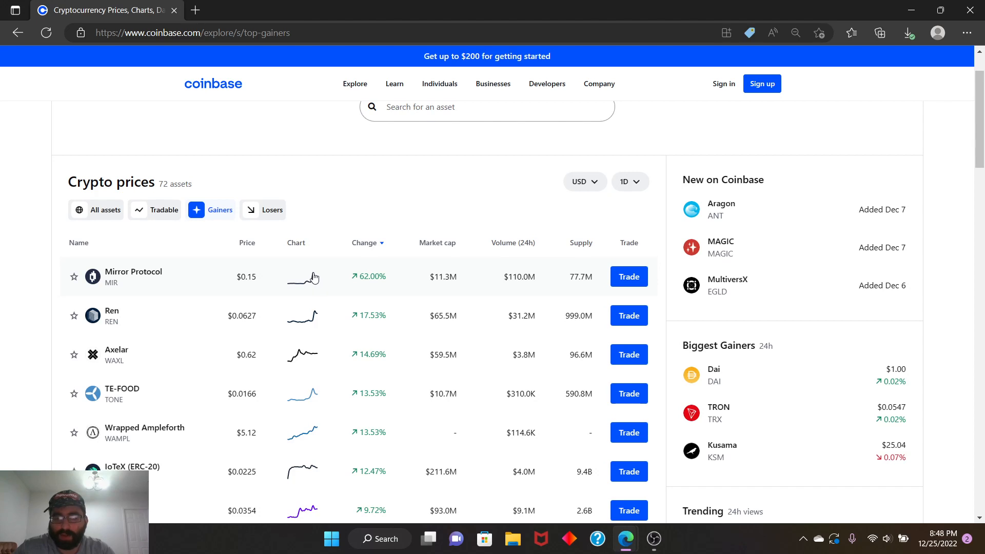
pyautogui.moveTo(314, 280)
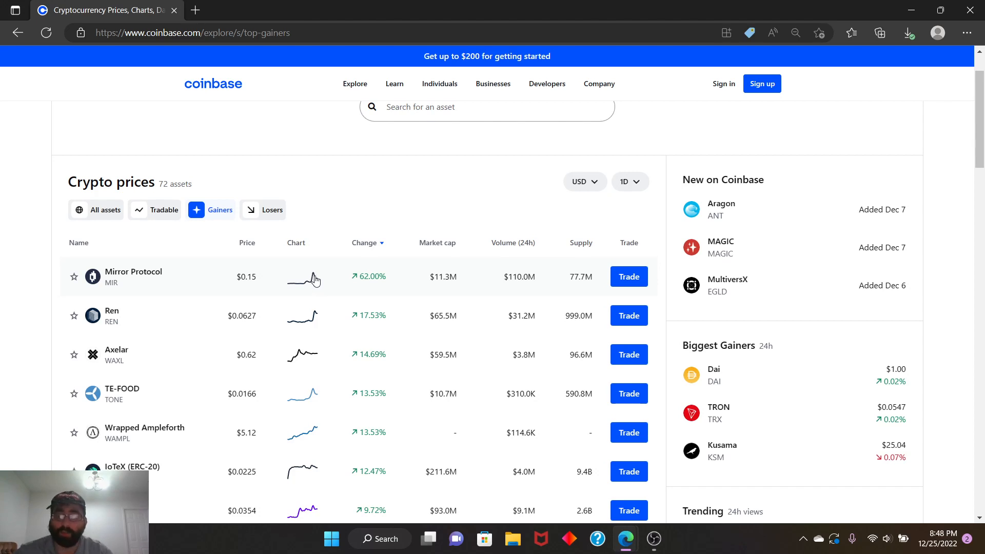
pyautogui.moveTo(496, 271)
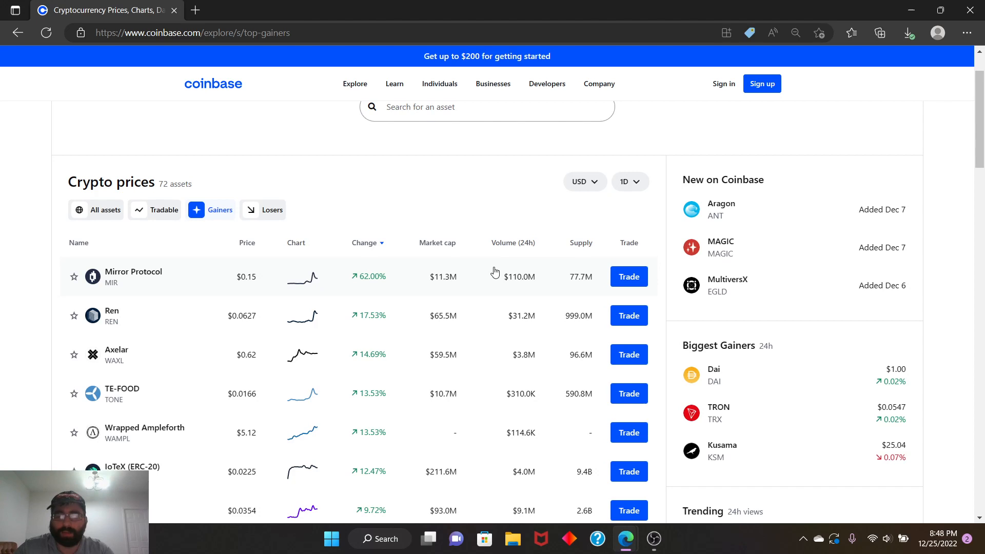
pyautogui.moveTo(408, 337)
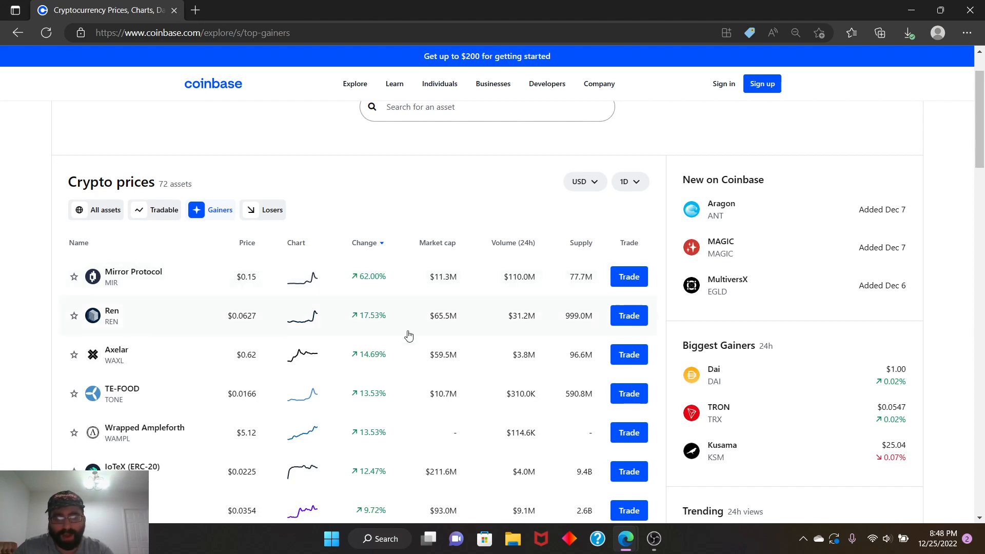
pyautogui.moveTo(366, 326)
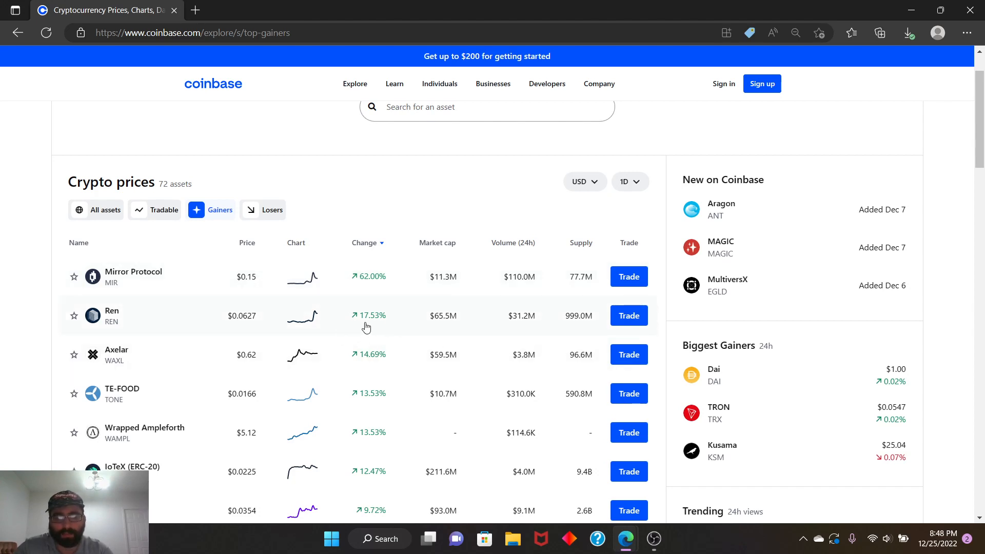
pyautogui.moveTo(358, 402)
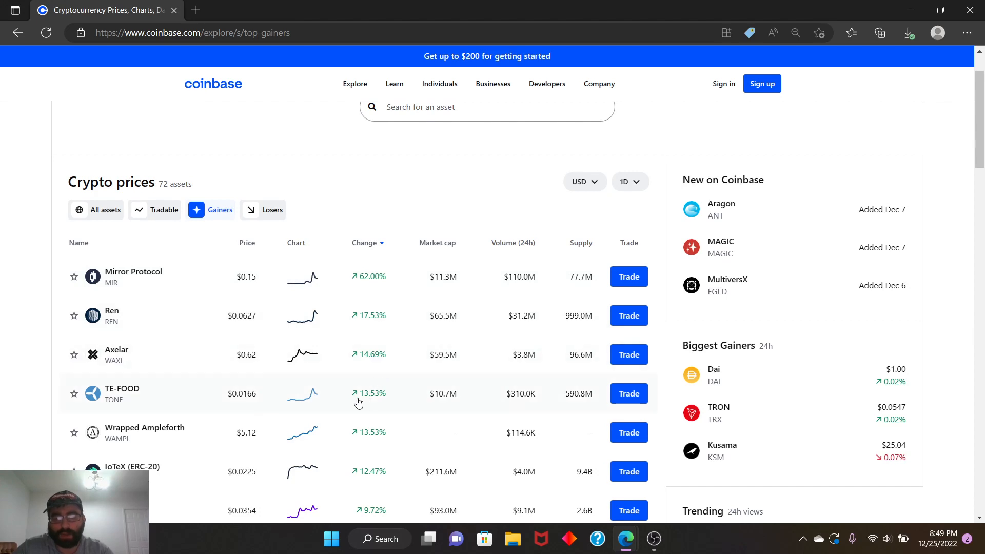
pyautogui.moveTo(358, 336)
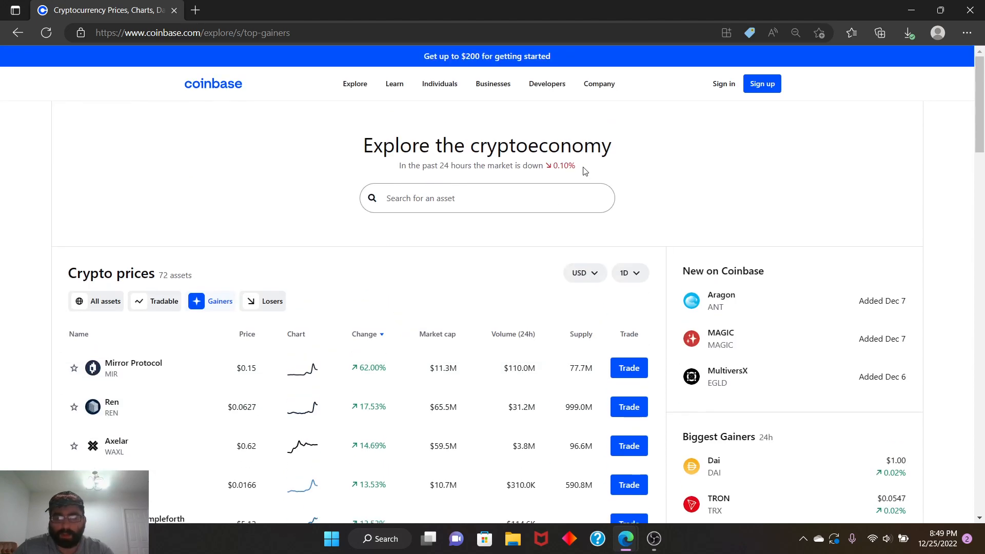
# Go to the Mirror Protocol (MIR) price page from the prices list and close the old prices page.
pyautogui.doubleClick(562, 165)
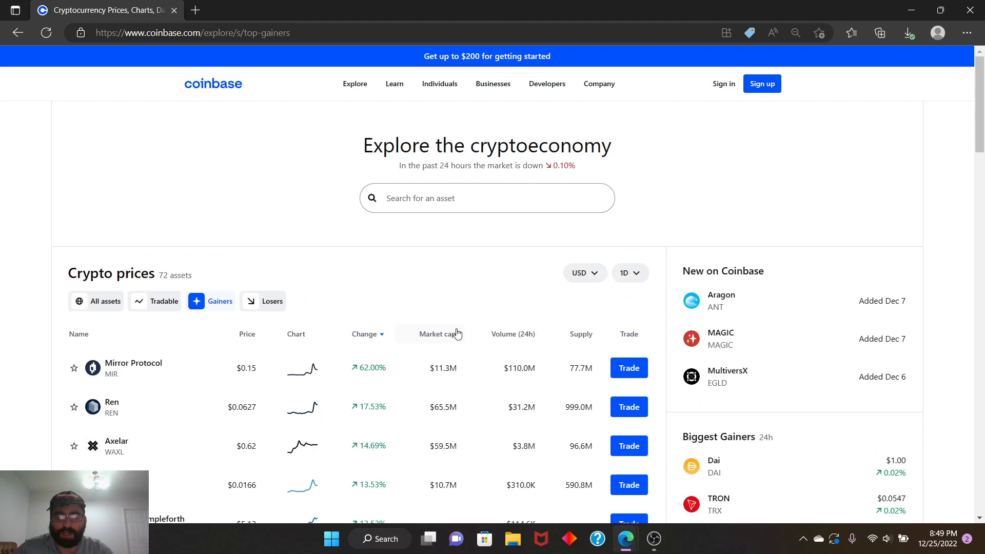
pyautogui.scroll(-3)
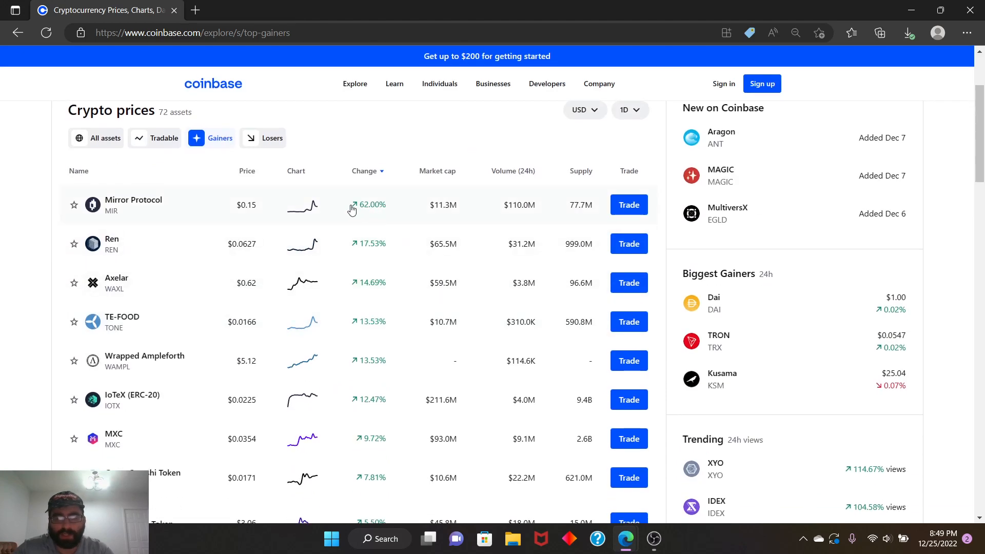
pyautogui.moveTo(289, 213)
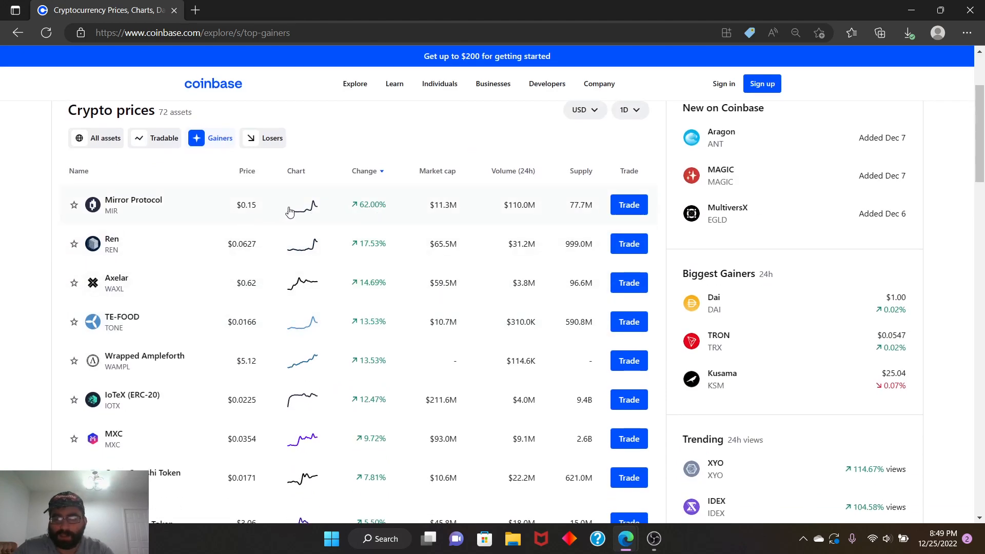
pyautogui.click(132, 205)
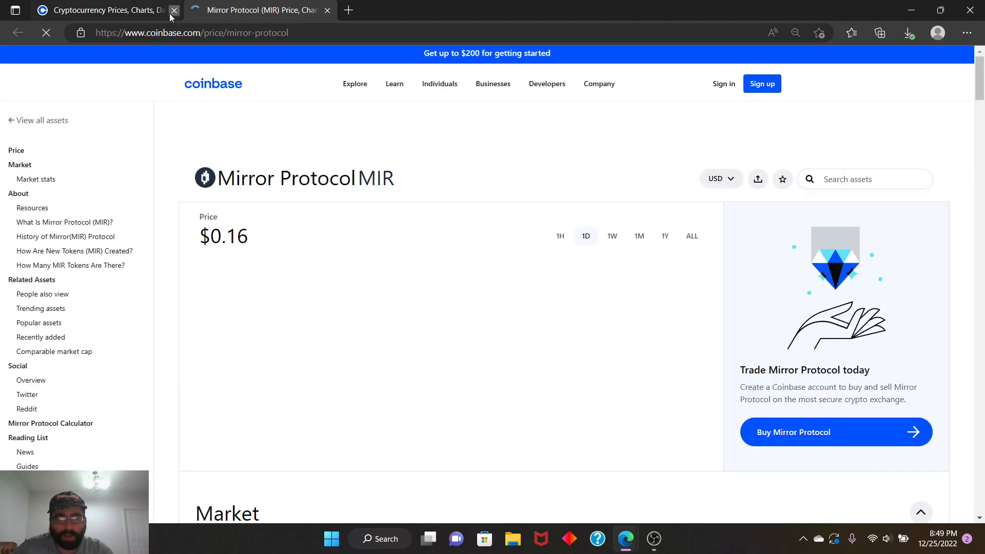
pyautogui.click(175, 11)
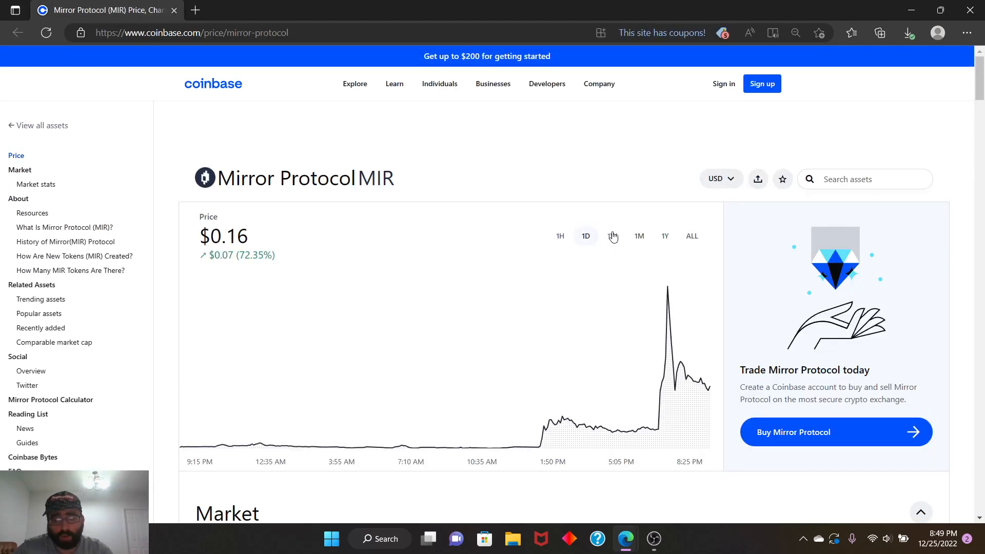
# View MIR's entire price history, then return the chart to the one-day range.
pyautogui.click(690, 236)
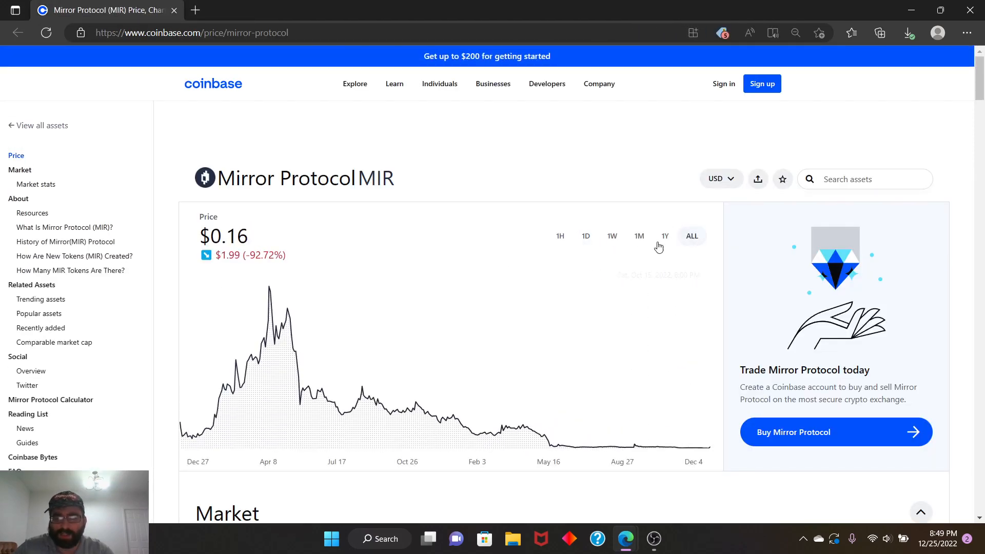
pyautogui.click(584, 236)
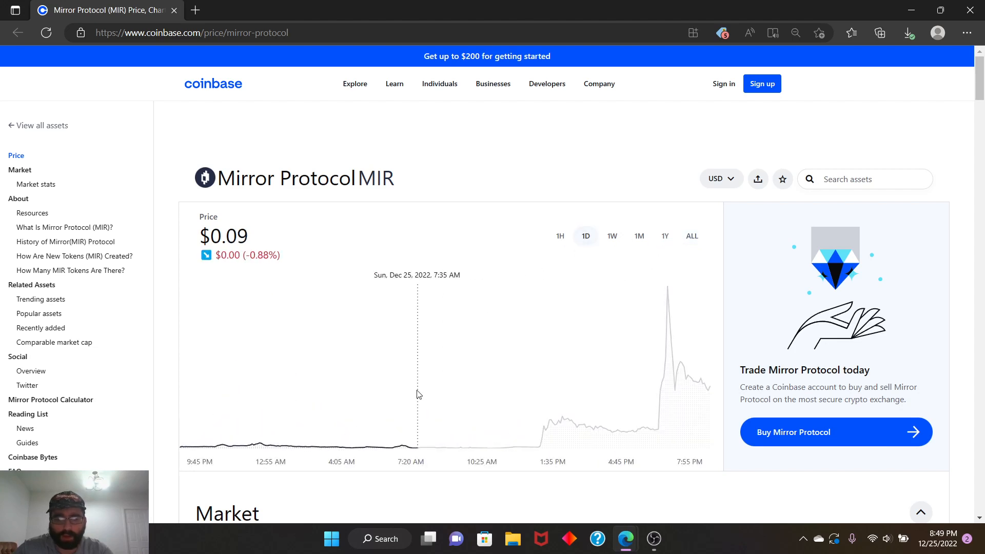
pyautogui.moveTo(183, 419)
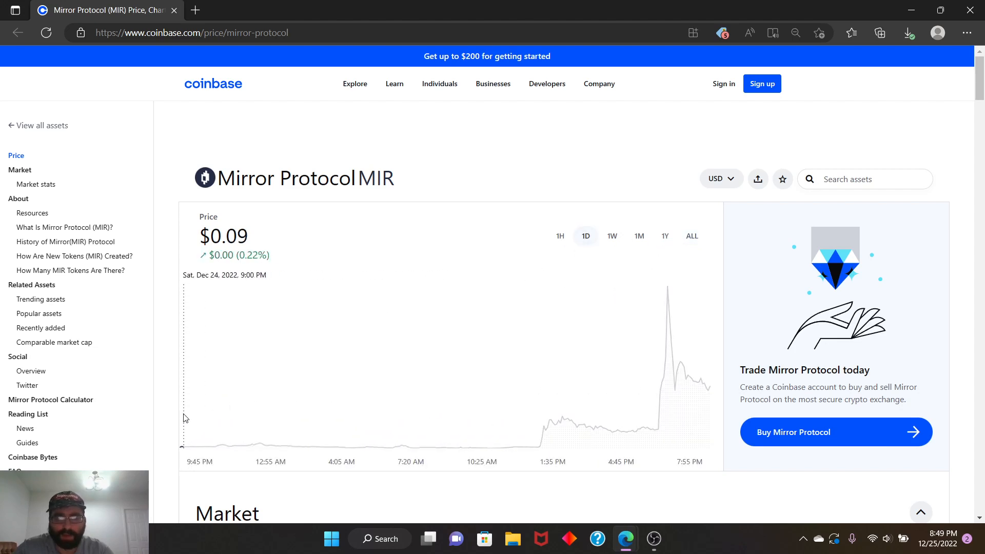
pyautogui.moveTo(667, 323)
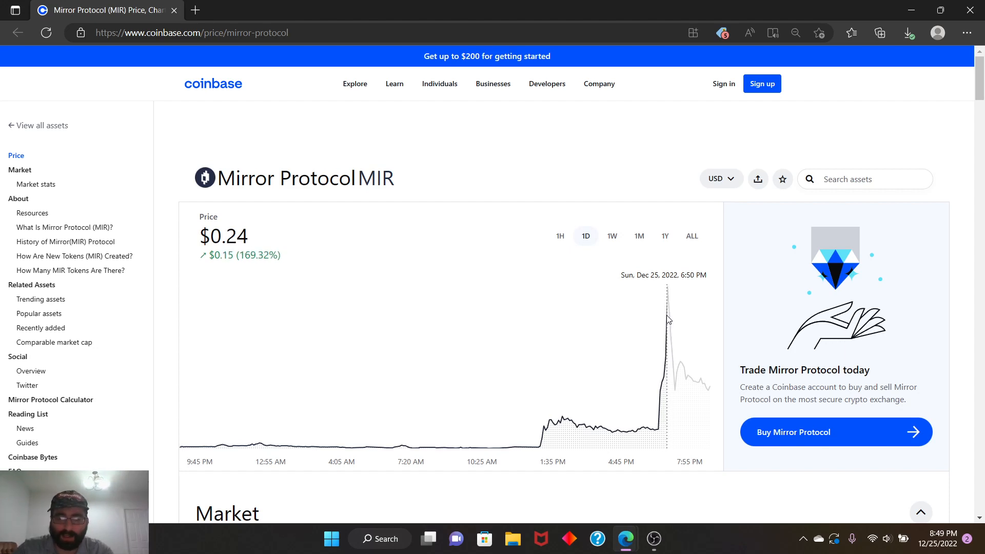
pyautogui.moveTo(709, 335)
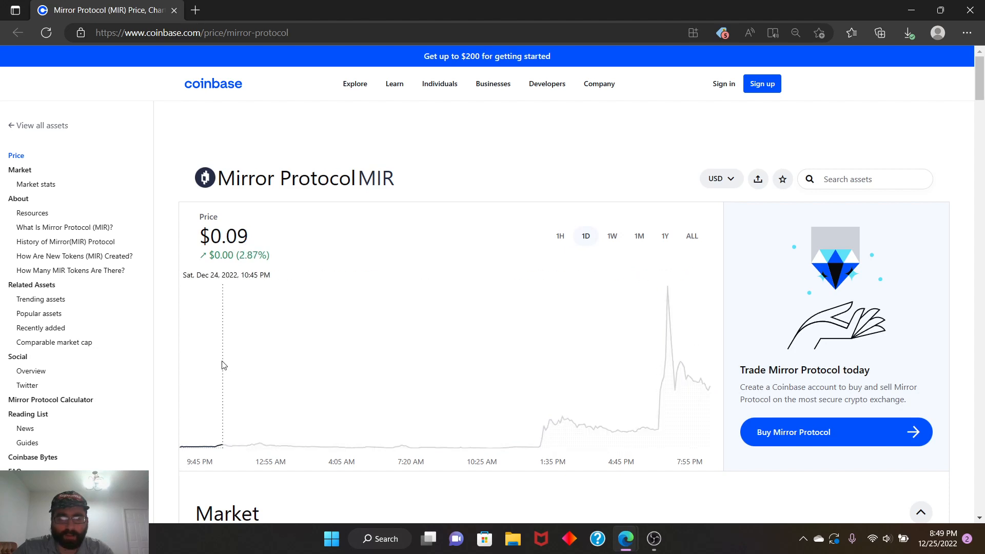
# Step the MIR chart through the one-week, one-month and one-year ranges.
pyautogui.click(611, 236)
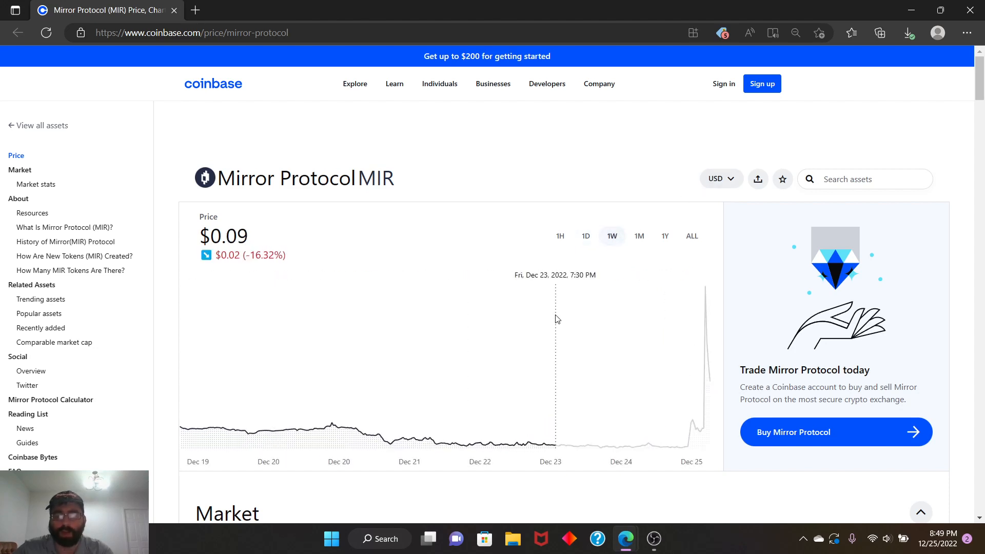
pyautogui.moveTo(370, 381)
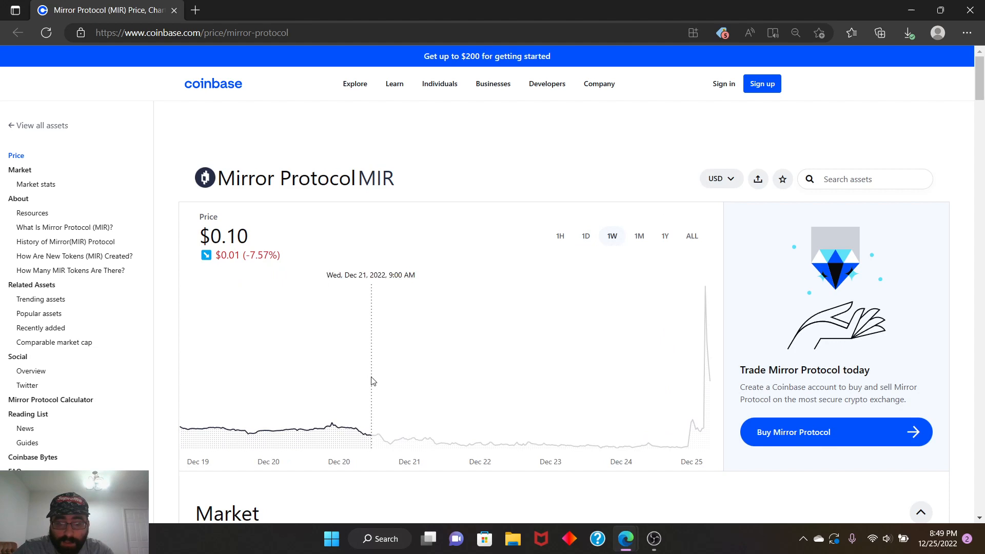
pyautogui.click(639, 236)
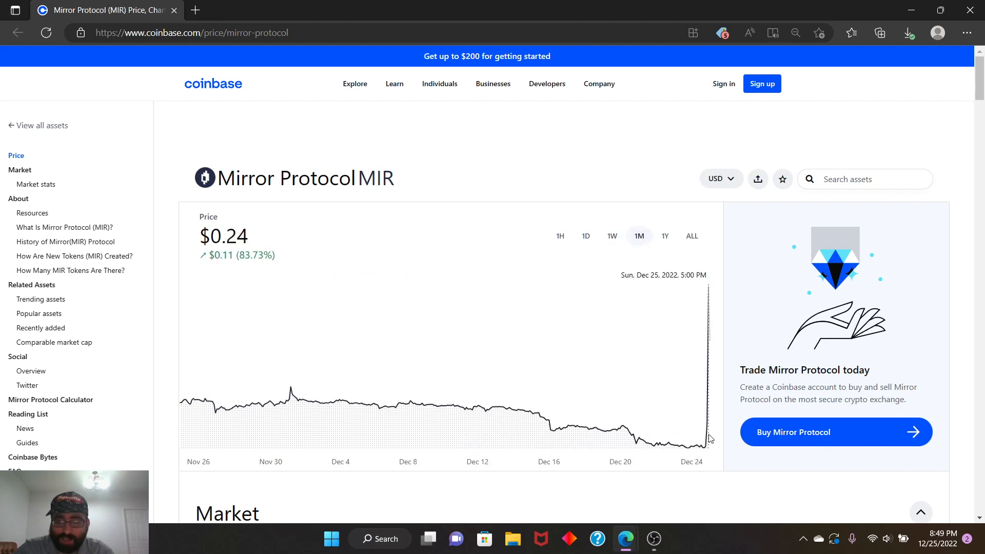
pyautogui.click(664, 235)
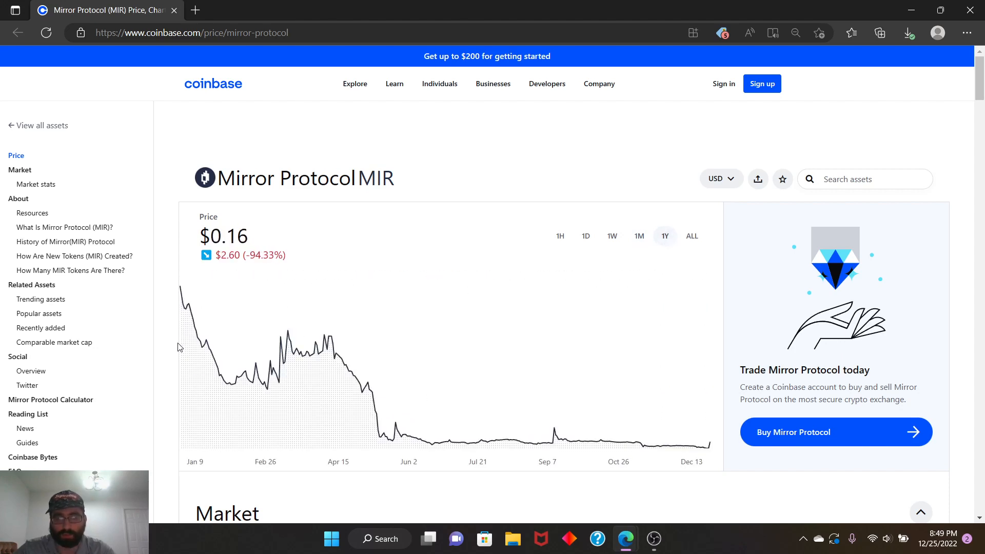
pyautogui.moveTo(701, 414)
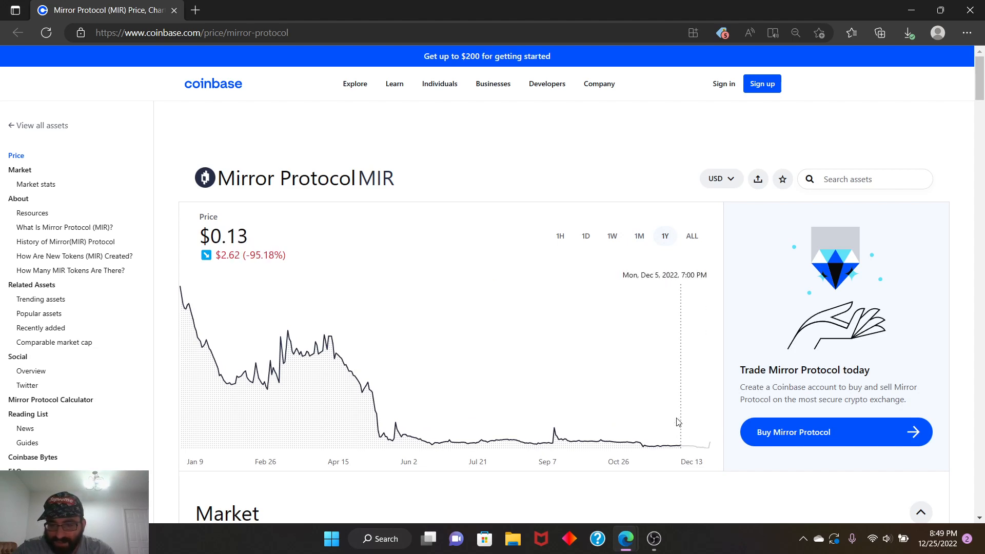
pyautogui.moveTo(709, 417)
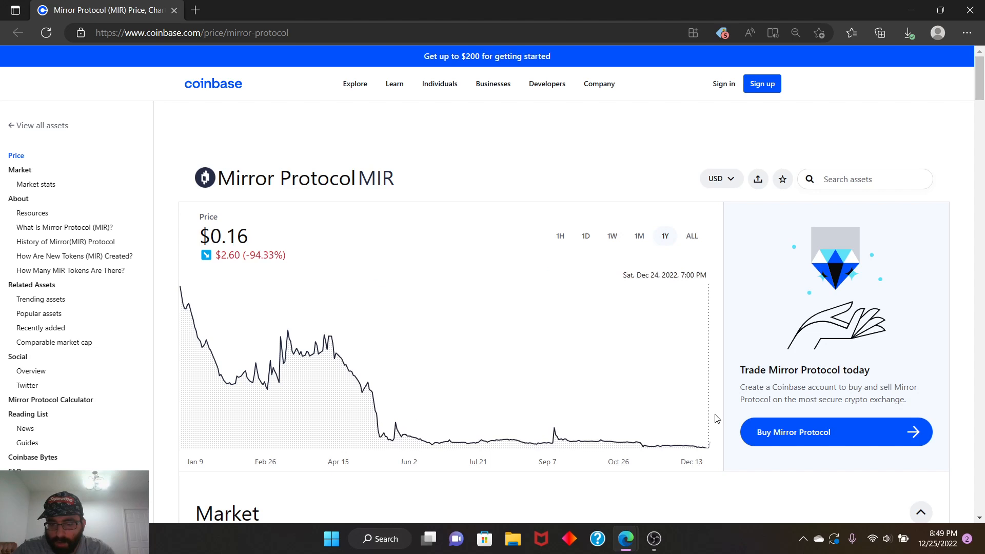
pyautogui.moveTo(705, 237)
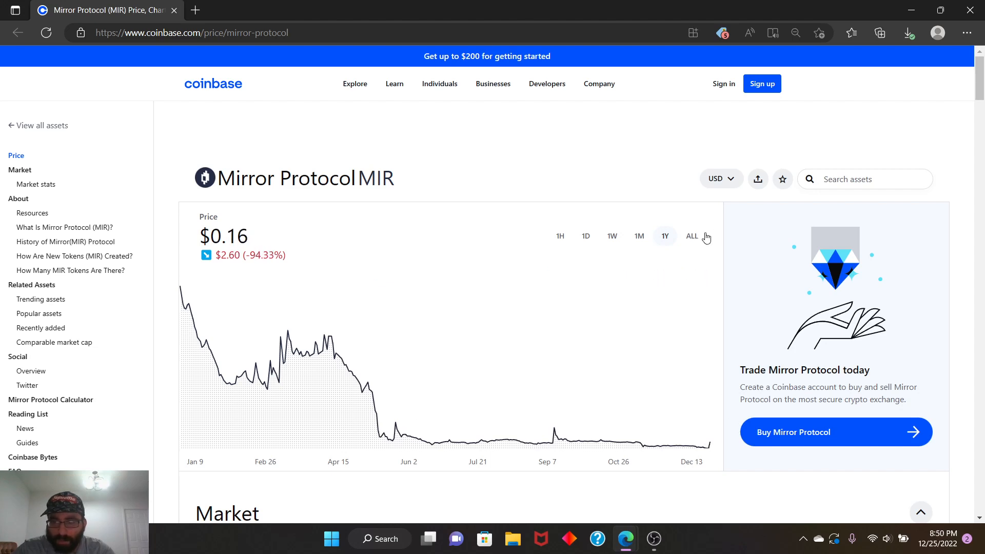
pyautogui.moveTo(553, 418)
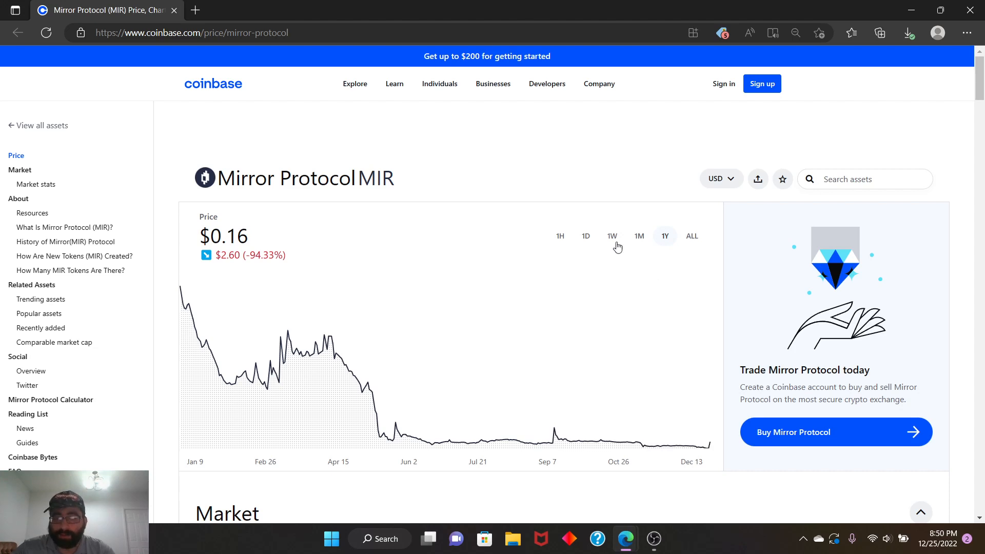
# Compare MIR's full price history with the one-day chart, then view the one-year range.
pyautogui.click(690, 236)
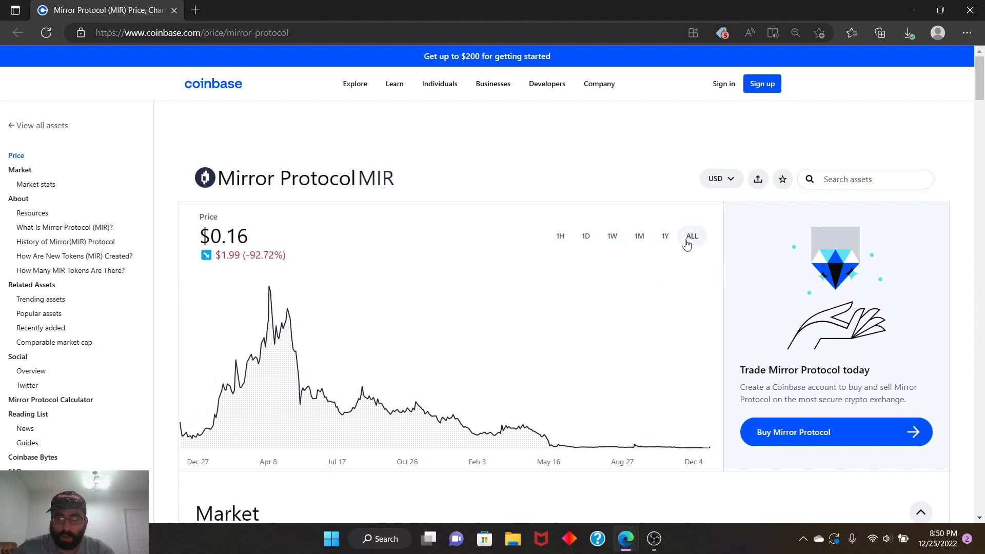
pyautogui.click(584, 235)
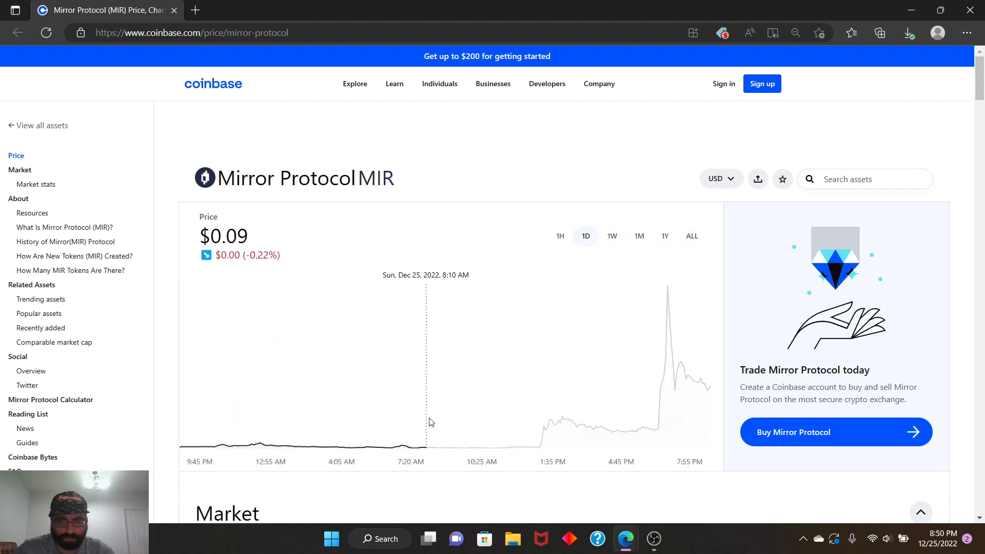
pyautogui.click(690, 236)
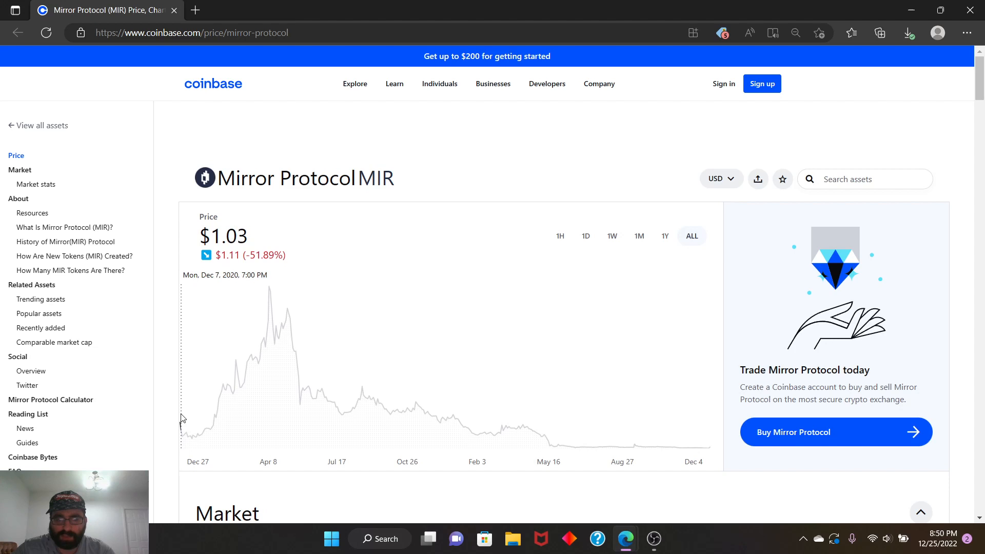
pyautogui.moveTo(270, 352)
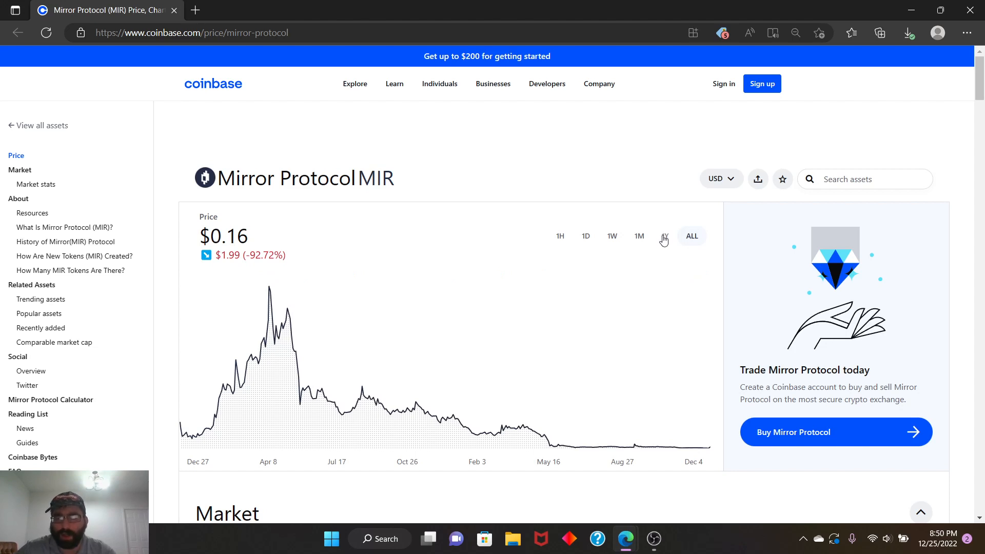
pyautogui.click(663, 235)
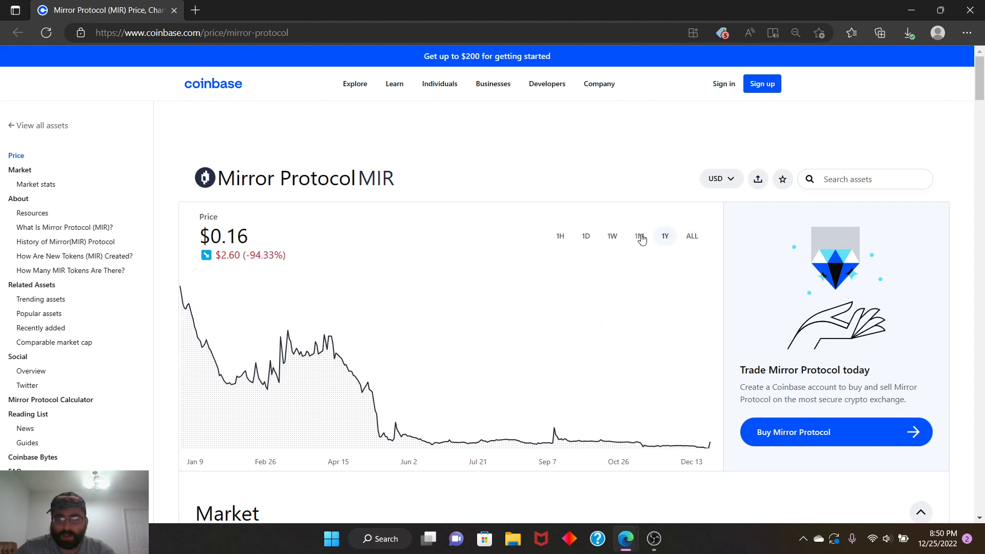
# Narrow the MIR chart through one month and one week back to the one-day range.
pyautogui.click(637, 236)
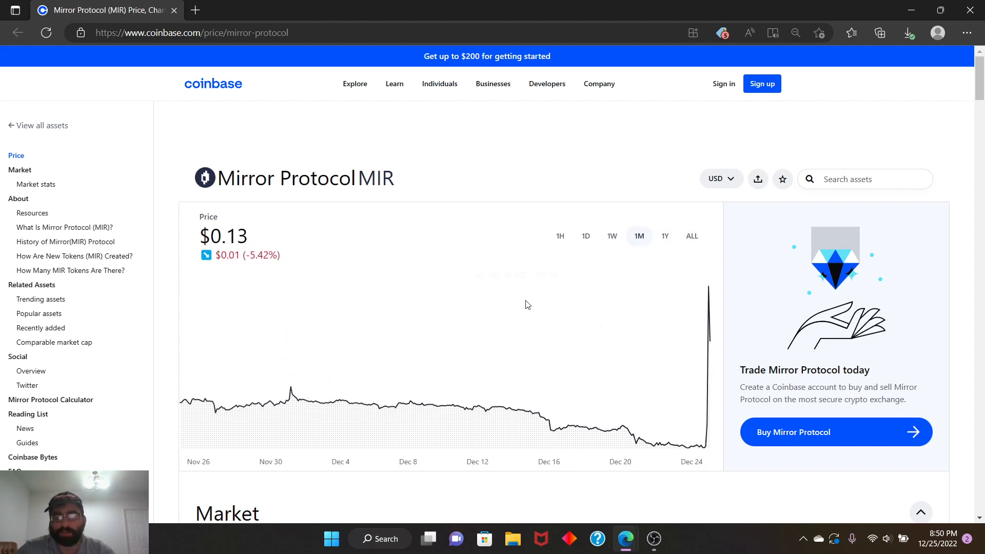
pyautogui.click(611, 236)
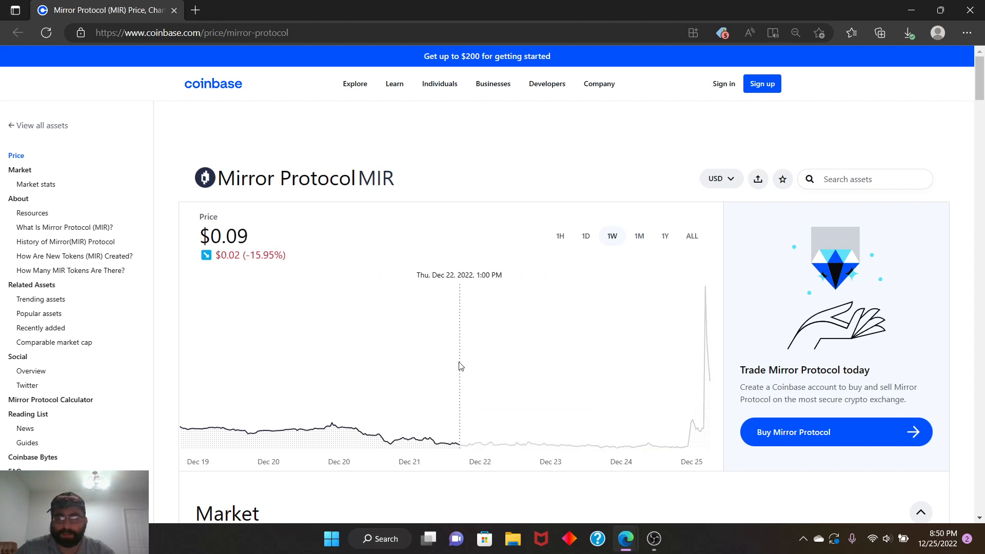
pyautogui.click(584, 236)
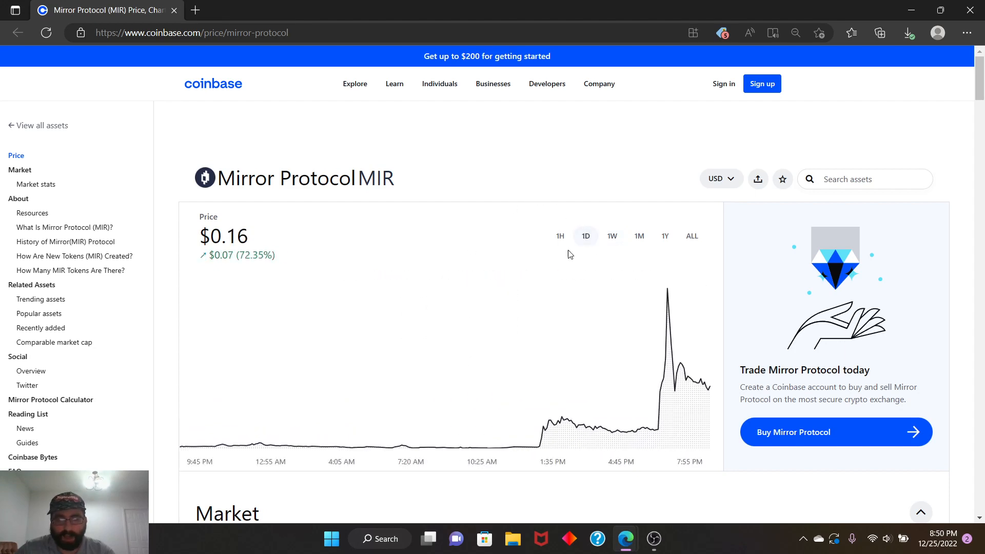
pyautogui.moveTo(458, 343)
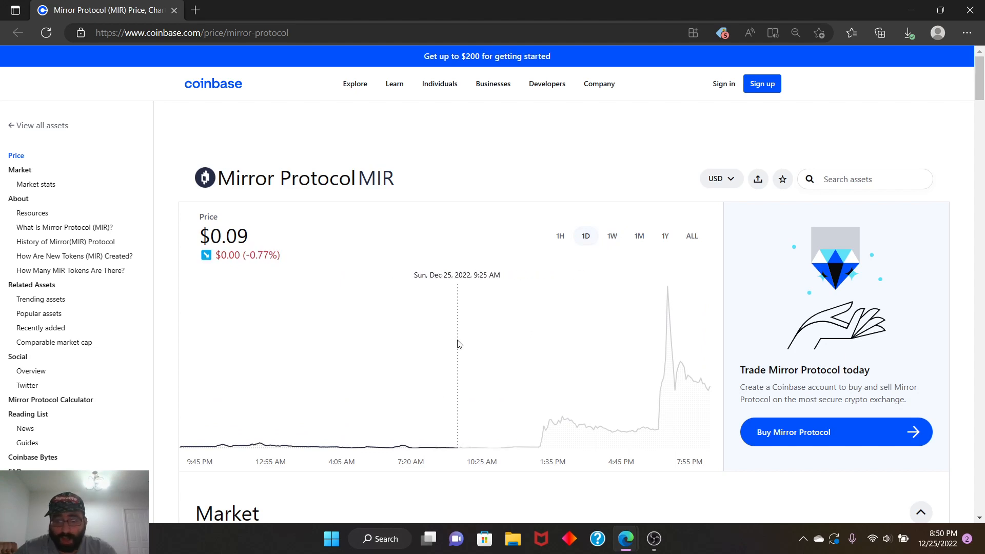
# Review MIR's Market stats values, then move down toward the weekly summary and About section.
pyautogui.scroll(-3)
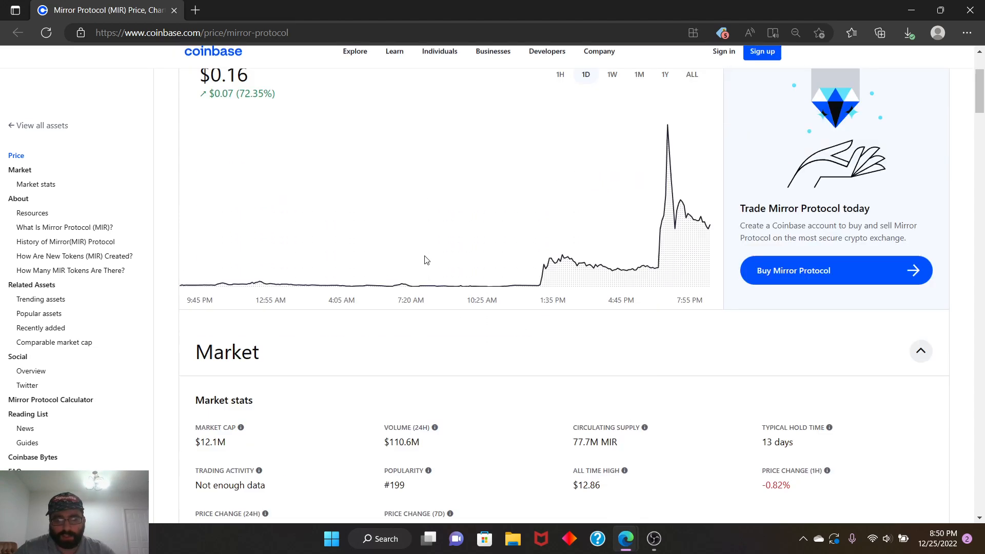
pyautogui.scroll(-3)
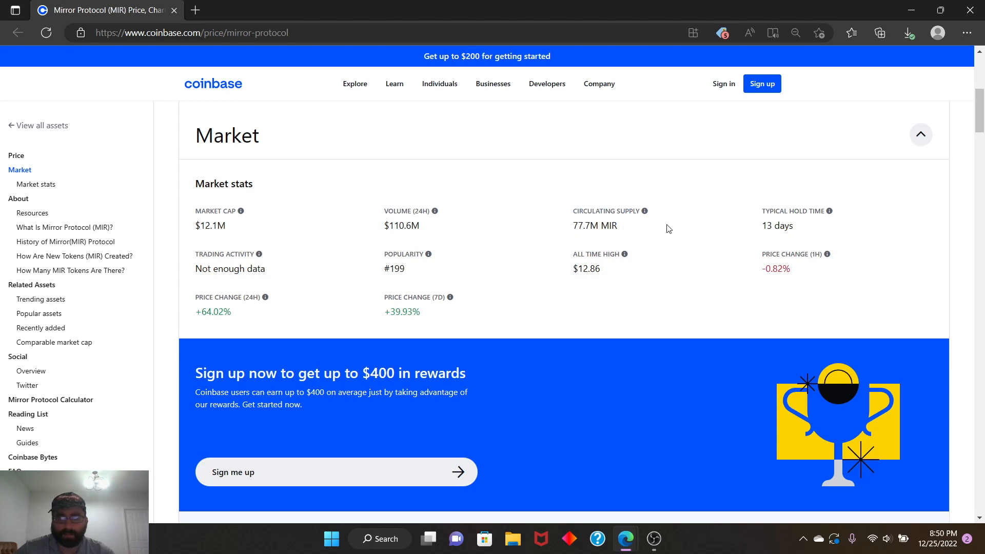
pyautogui.moveTo(453, 227)
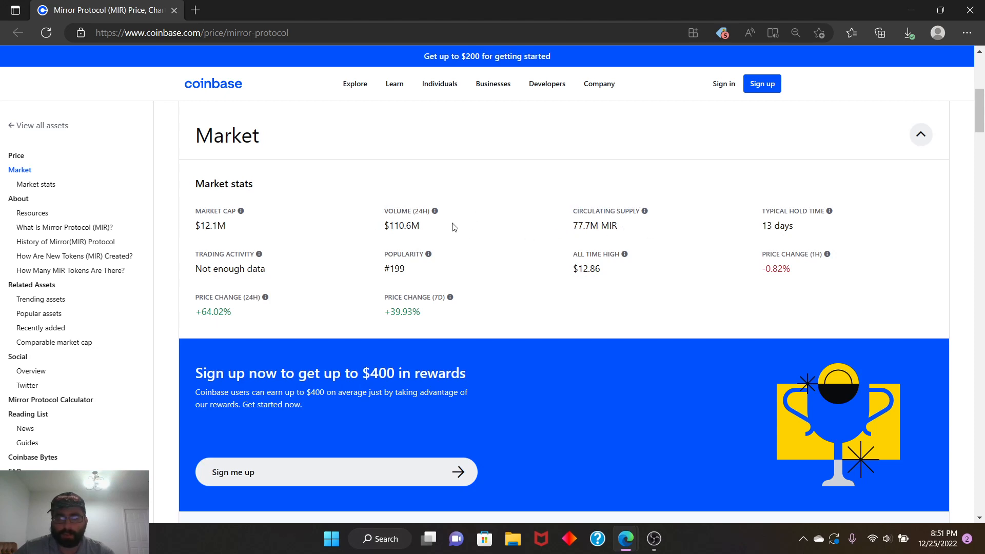
pyautogui.doubleClick(401, 225)
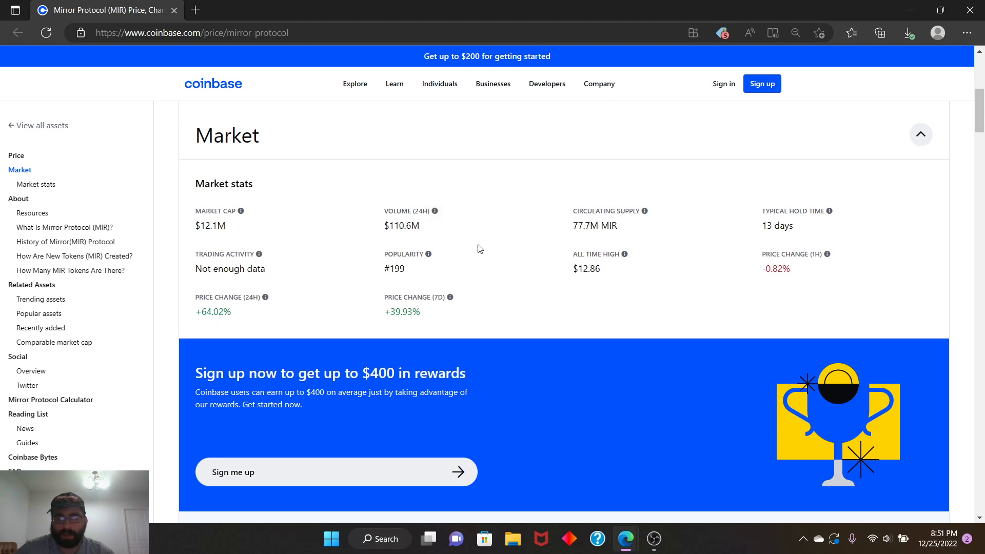
pyautogui.moveTo(762, 232)
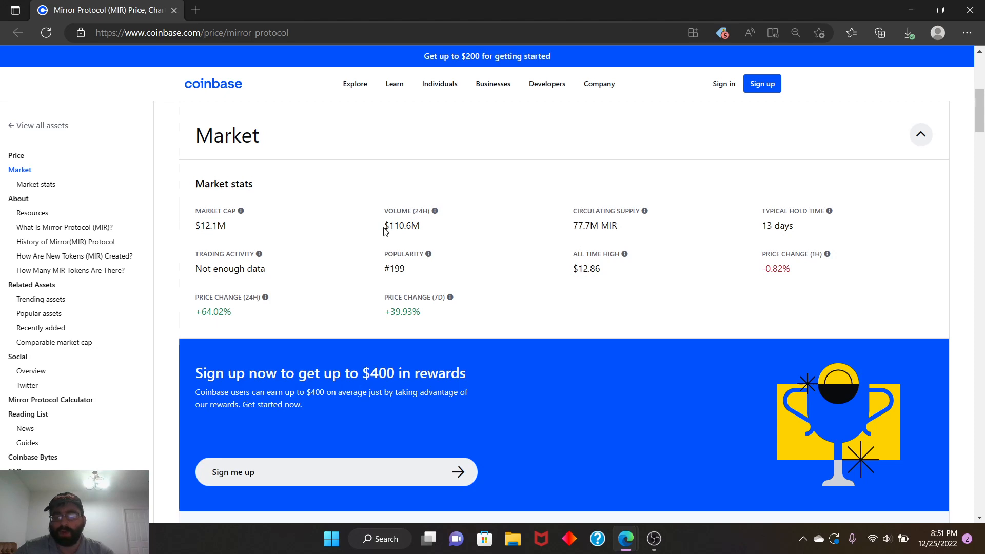
pyautogui.doubleClick(401, 225)
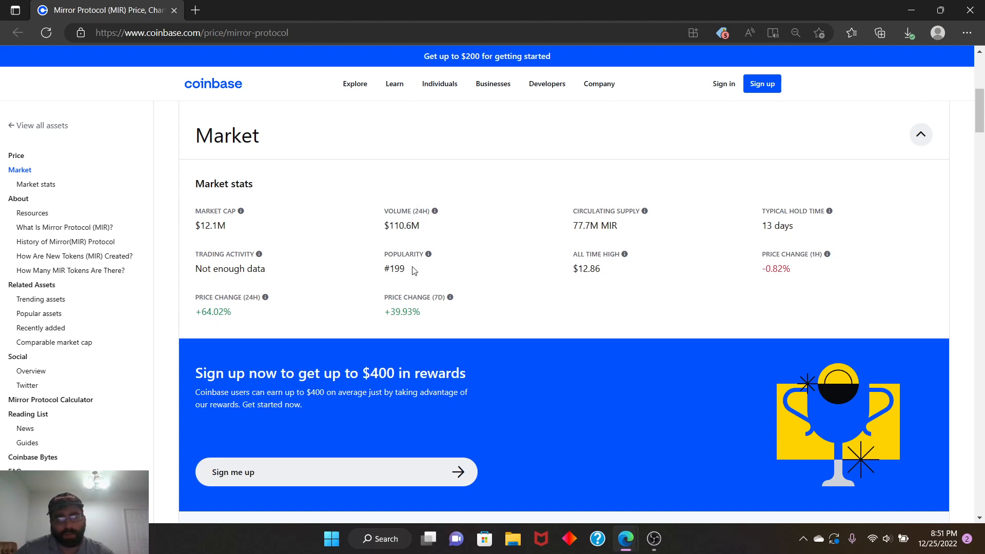
pyautogui.doubleClick(394, 268)
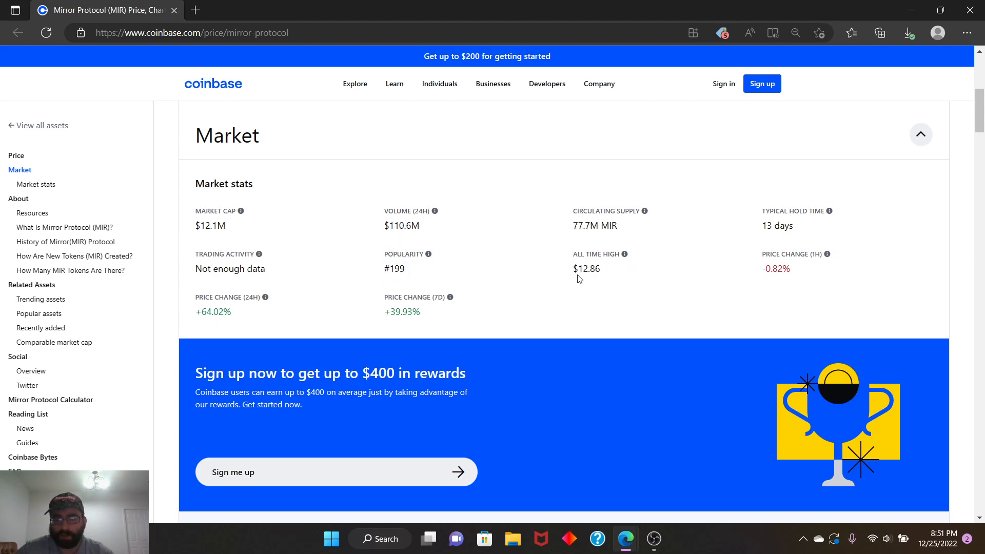
pyautogui.moveTo(766, 264)
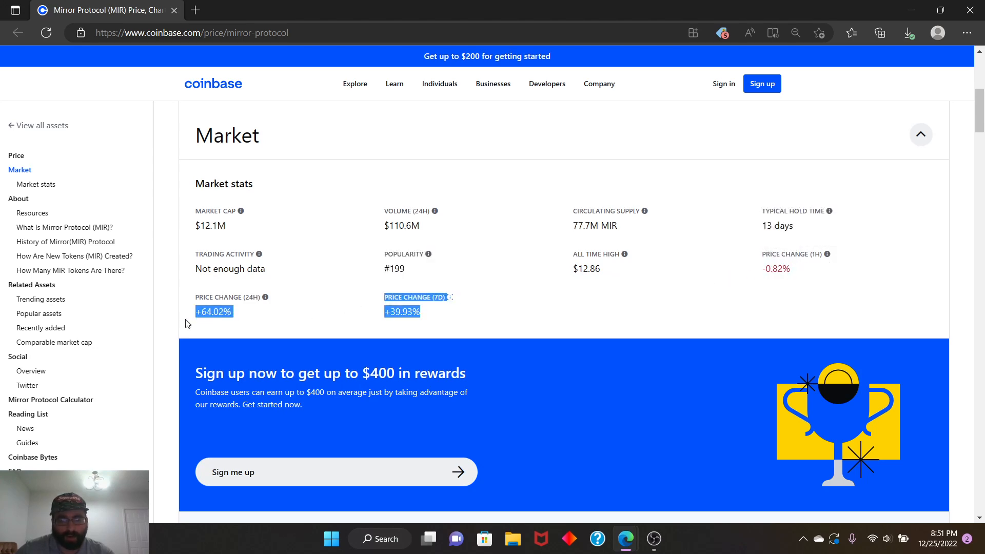
pyautogui.scroll(-3)
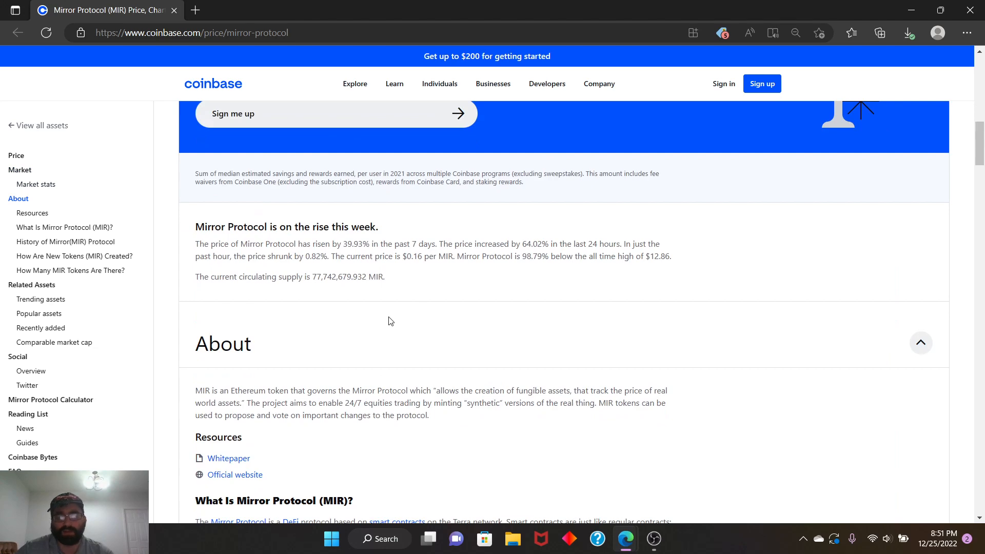
pyautogui.scroll(-3)
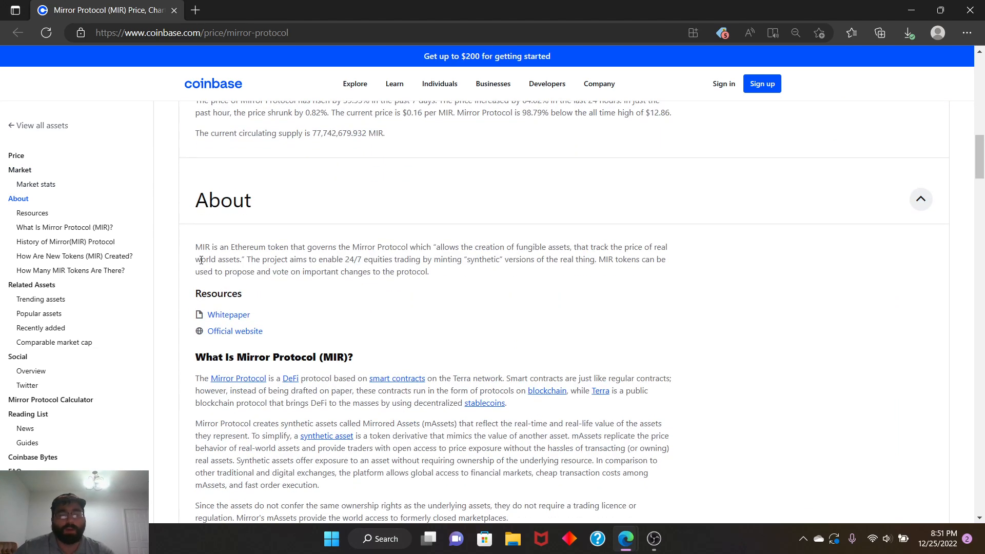
pyautogui.moveTo(202, 259)
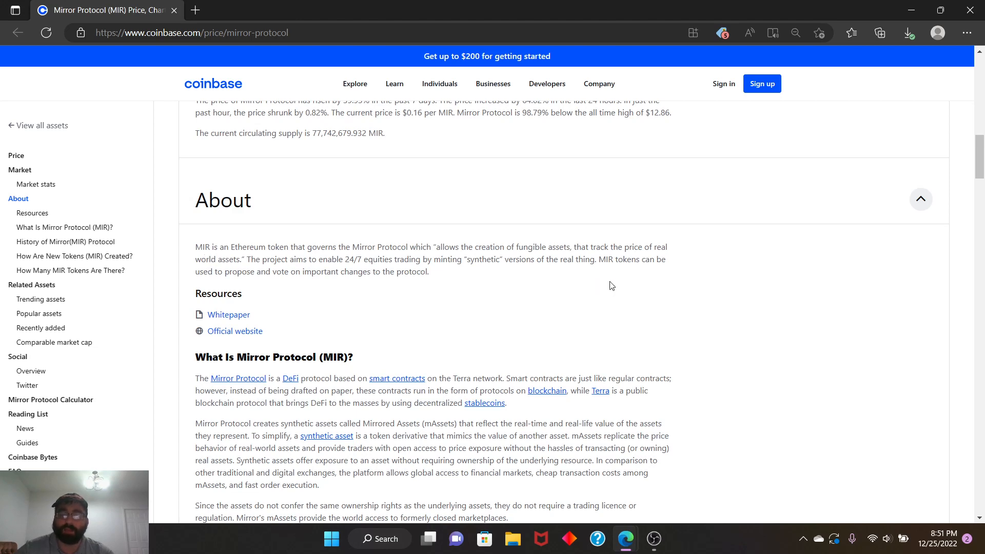
pyautogui.moveTo(259, 266)
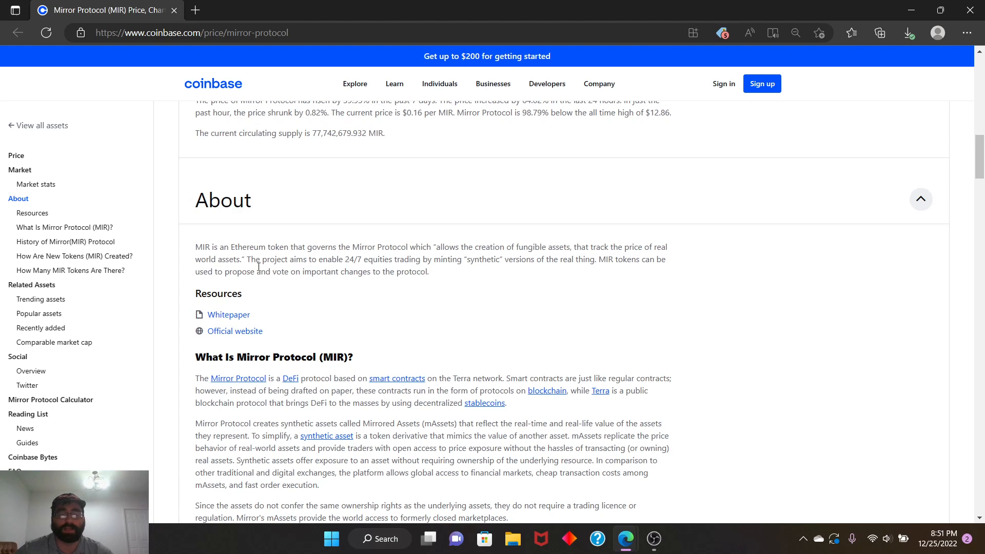
pyautogui.moveTo(379, 268)
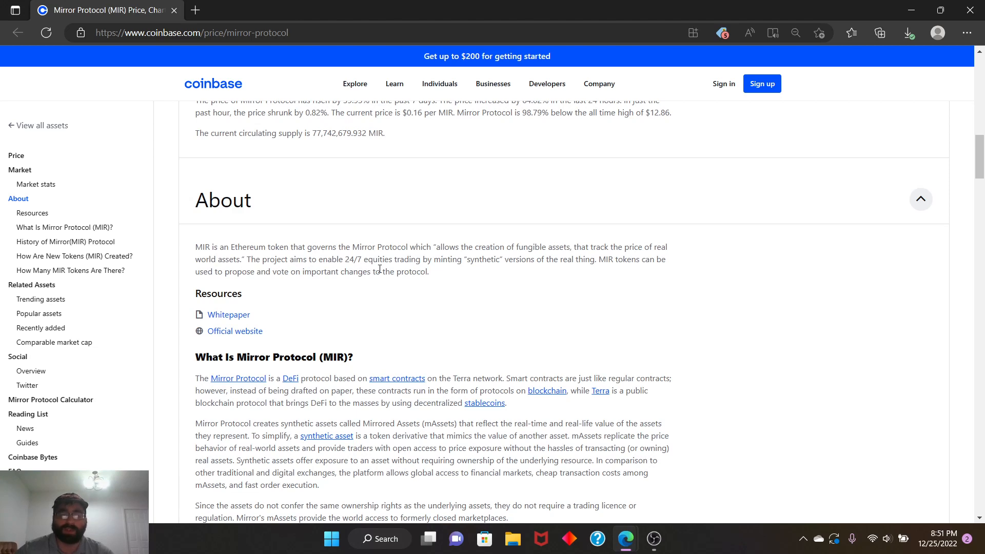
pyautogui.moveTo(451, 274)
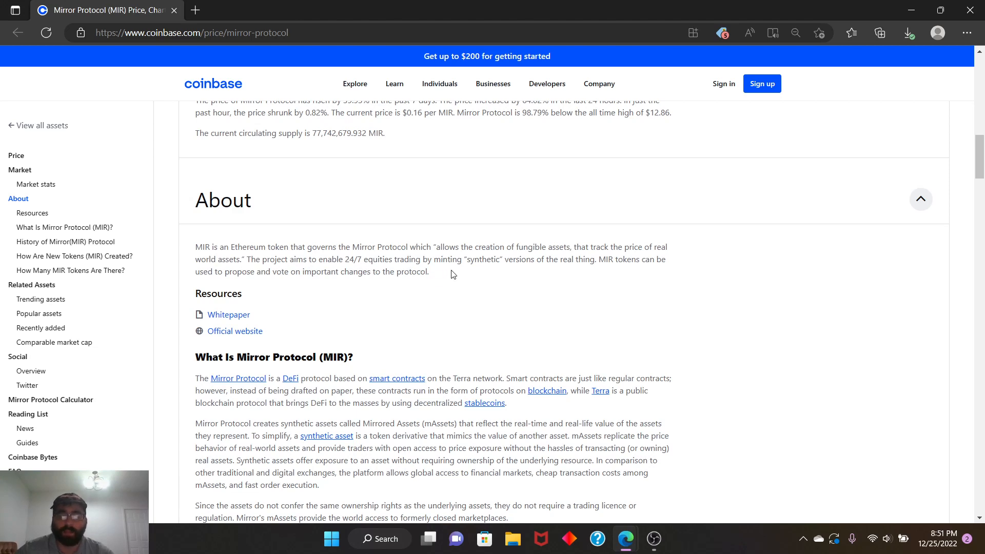
pyautogui.moveTo(491, 276)
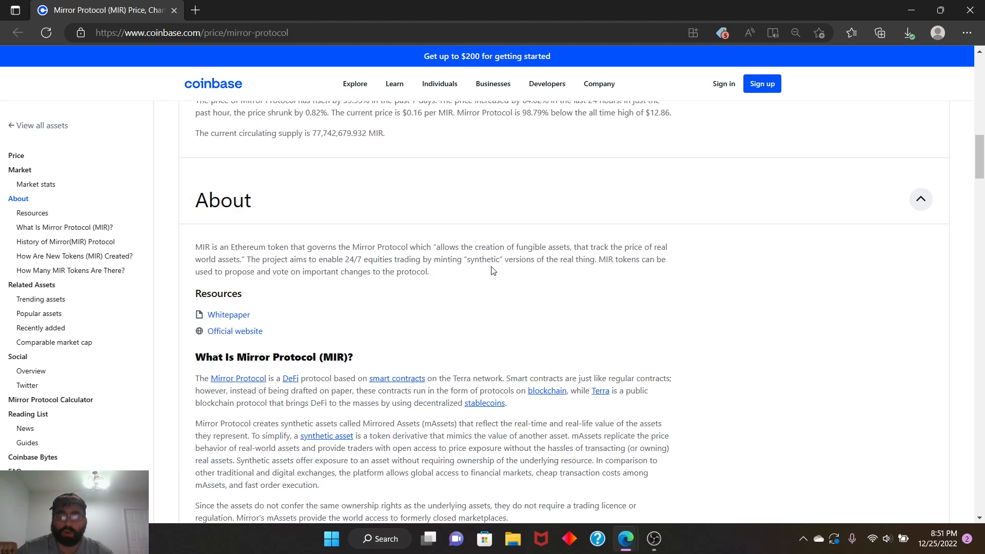
pyautogui.moveTo(315, 281)
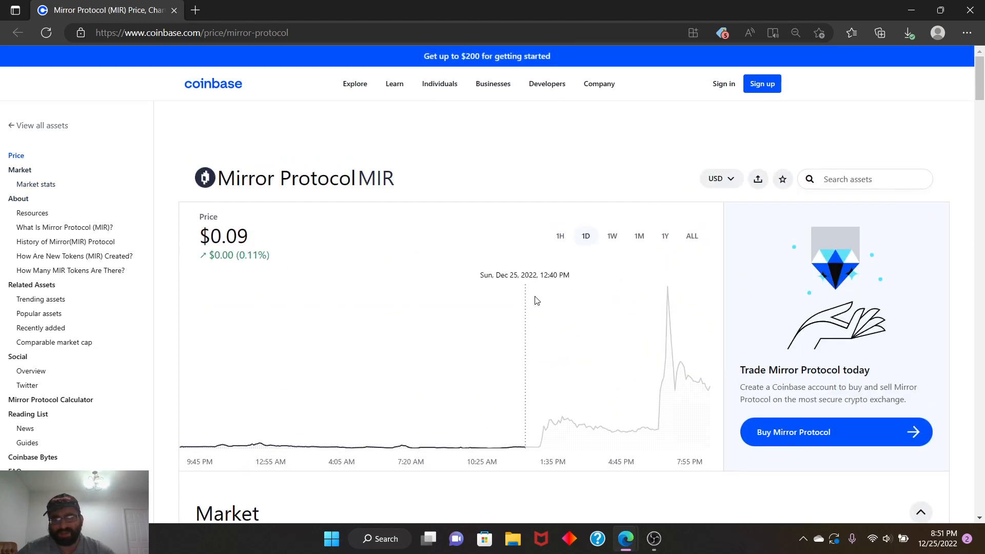
pyautogui.moveTo(256, 370)
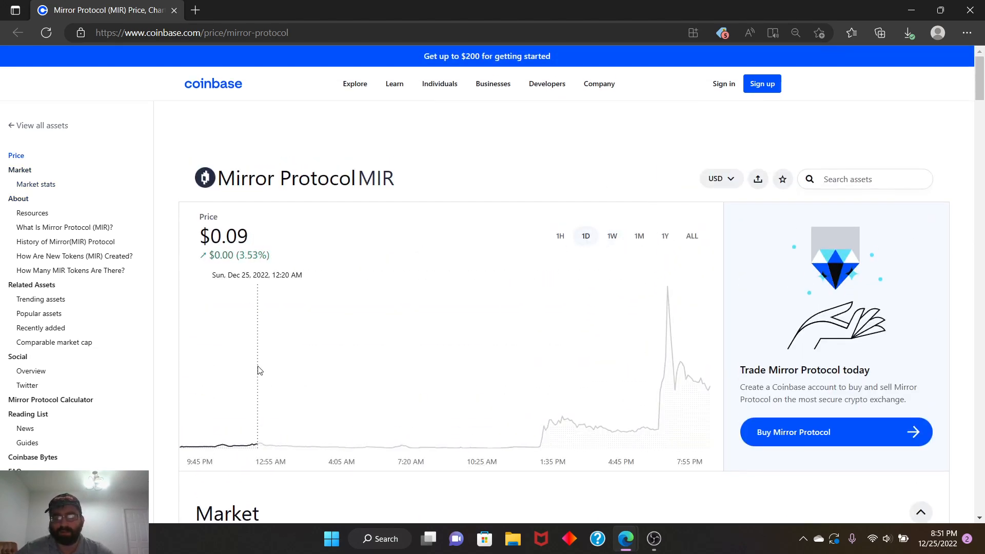
pyautogui.moveTo(423, 285)
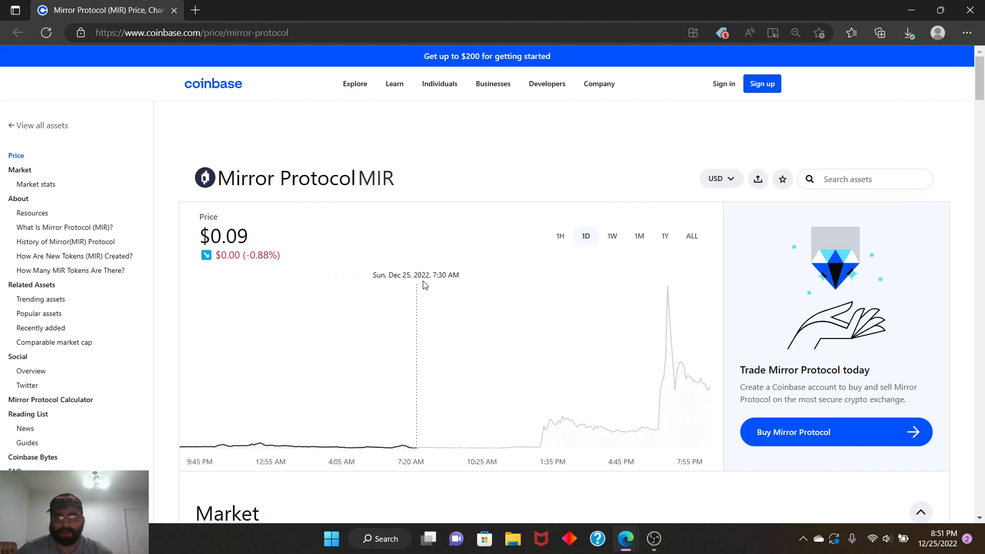
pyautogui.moveTo(361, 301)
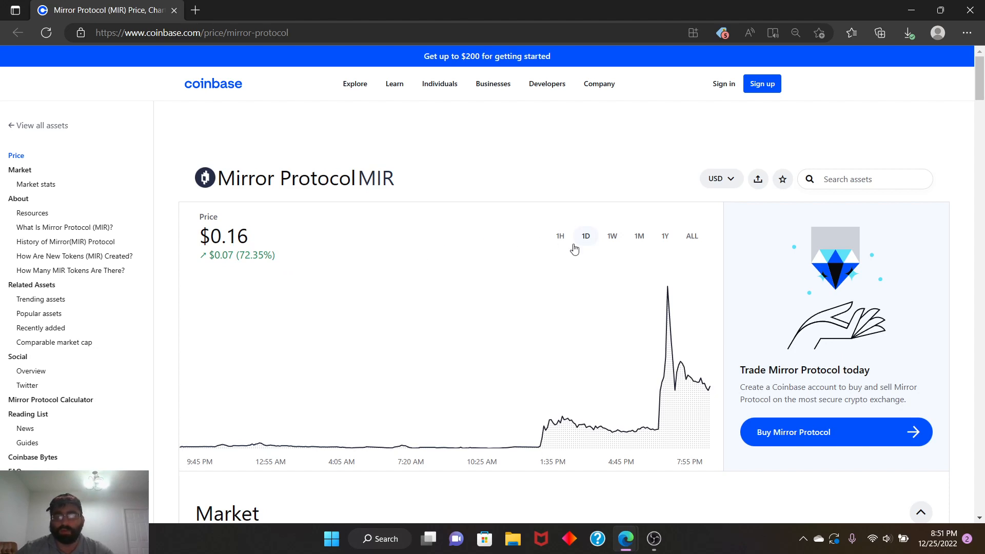
# Switch the MIR price chart to the one-week range.
pyautogui.click(611, 236)
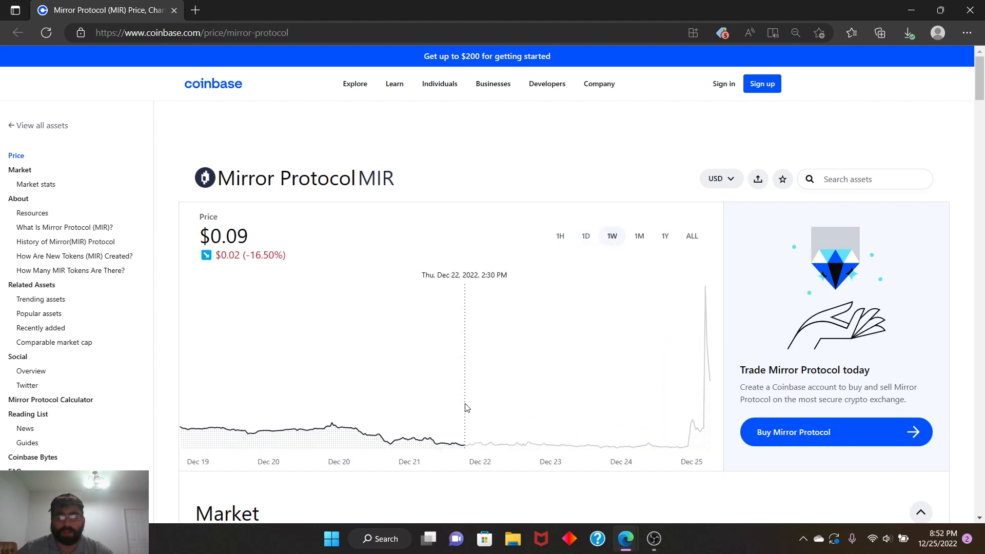
pyautogui.moveTo(684, 419)
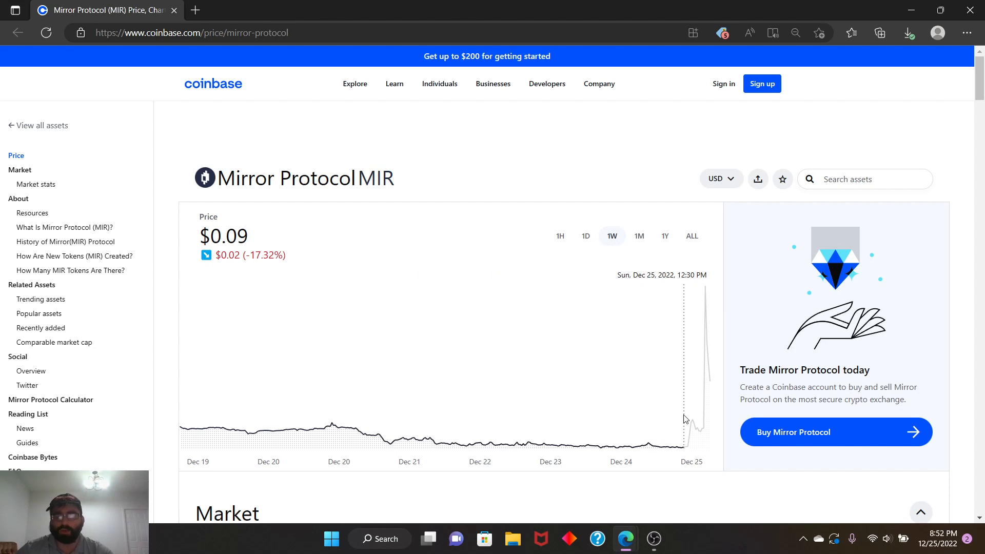
pyautogui.moveTo(668, 427)
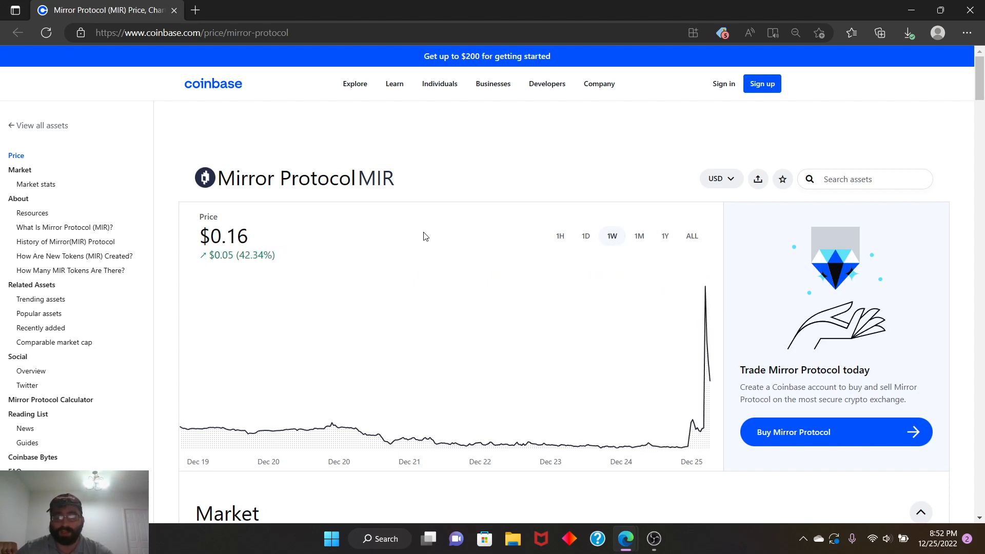
pyautogui.moveTo(430, 231)
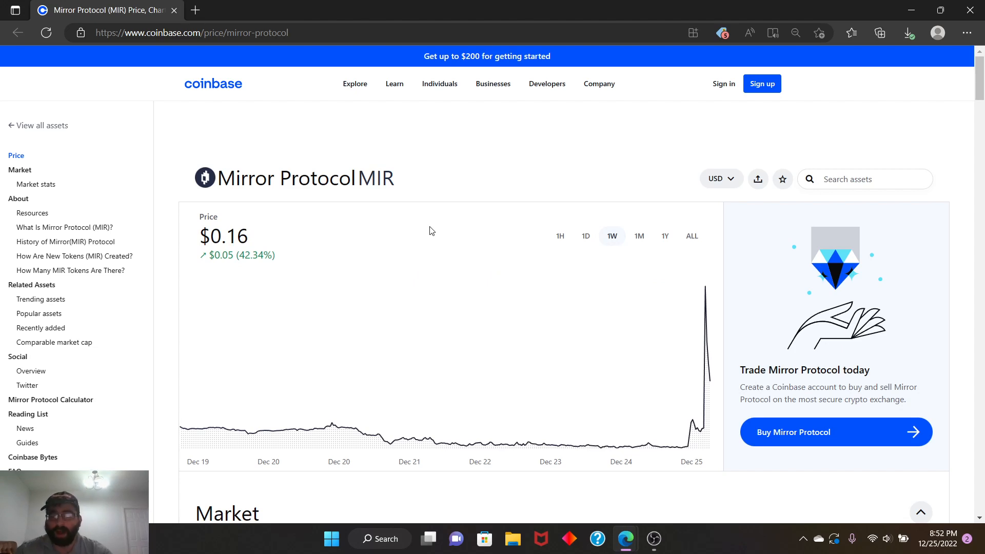
pyautogui.moveTo(441, 232)
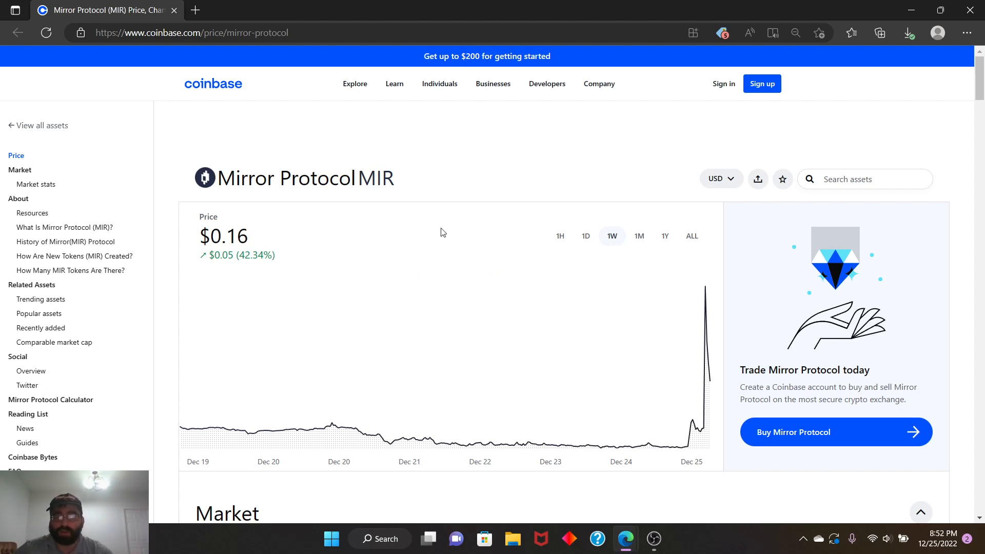
pyautogui.moveTo(562, 259)
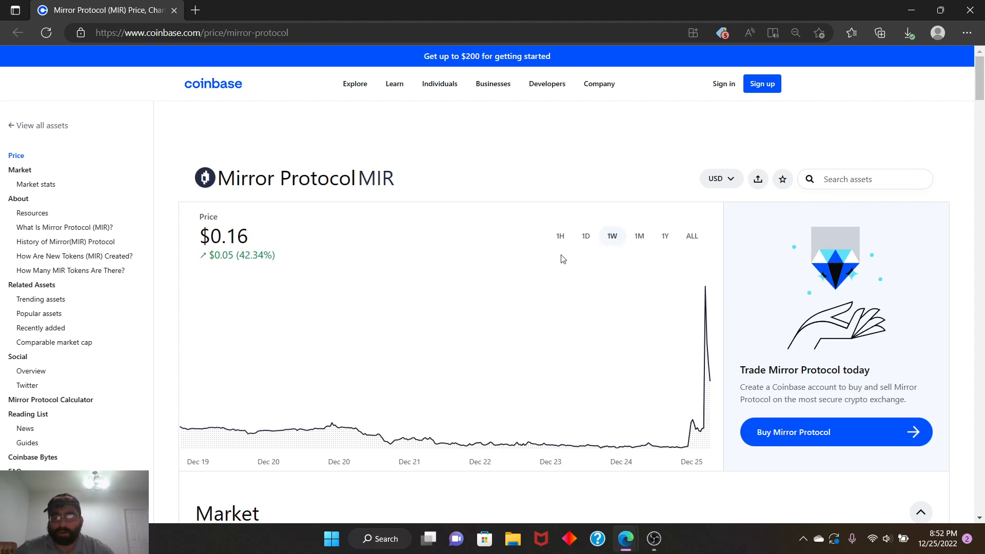